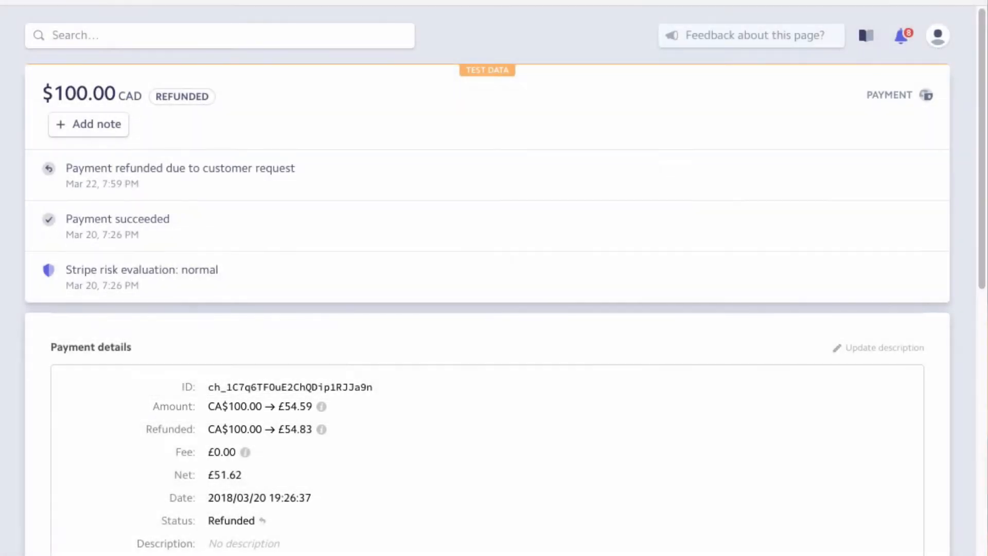
- Go to the linked NetSuite customer payment record showing Stripe charges and refunds across currencies
{"action": "scroll", "scroll_direction": "down", "scroll_amount": 3}
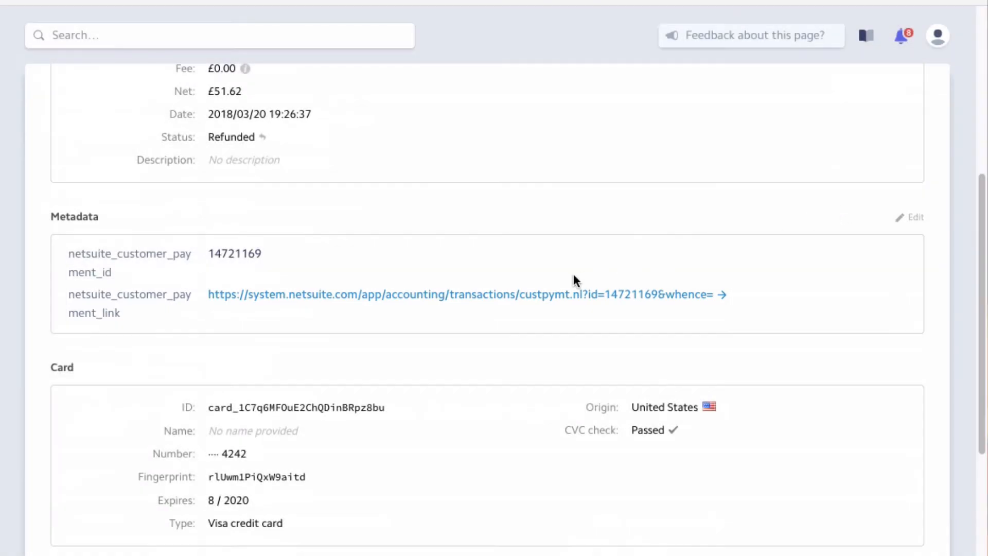
{"action": "left_click", "coordinate": [466, 294]}
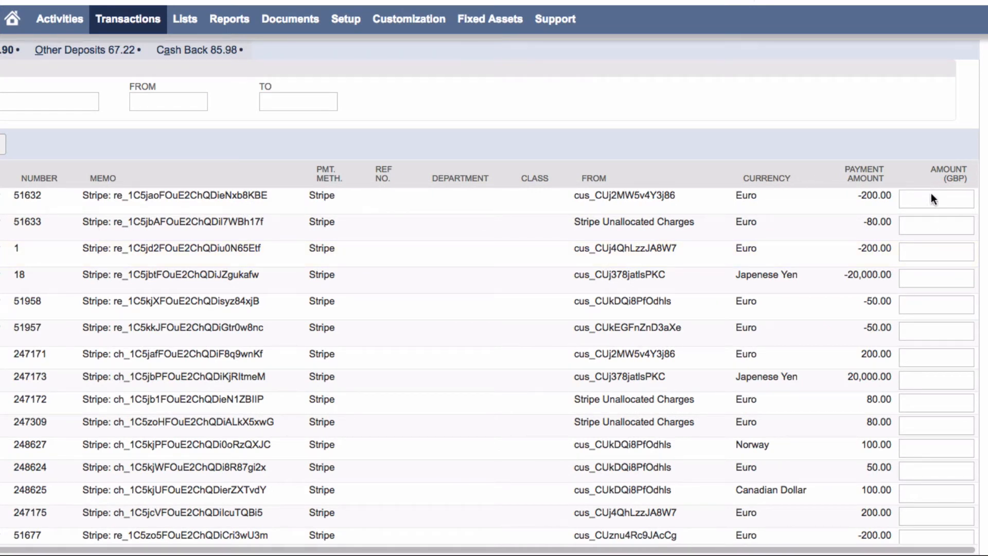
{"action": "type", "text": "-1"}
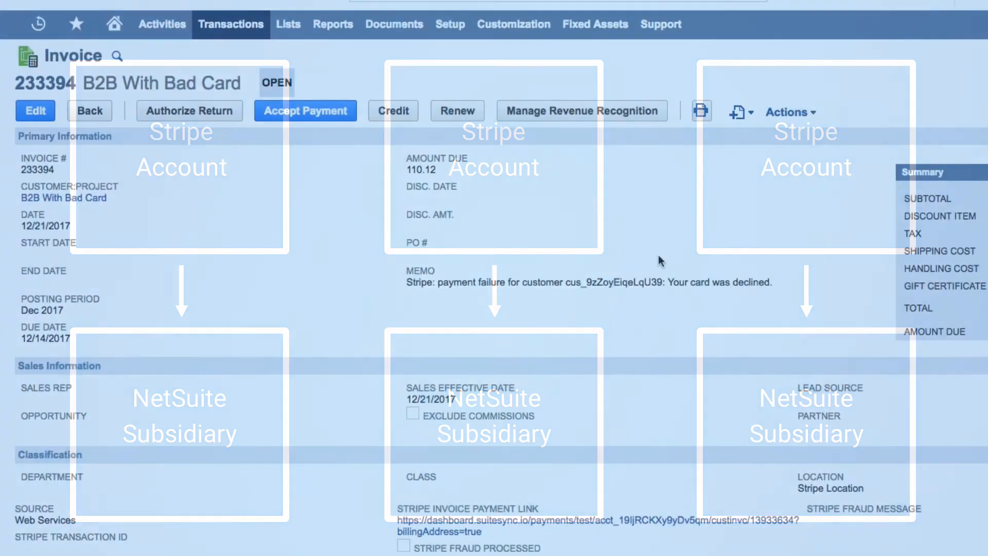
- Follow invoice 233394's Stripe Invoice Payment Link to the $110.12 card or bank transfer pay page
{"action": "scroll", "scroll_direction": "down", "scroll_amount": 3}
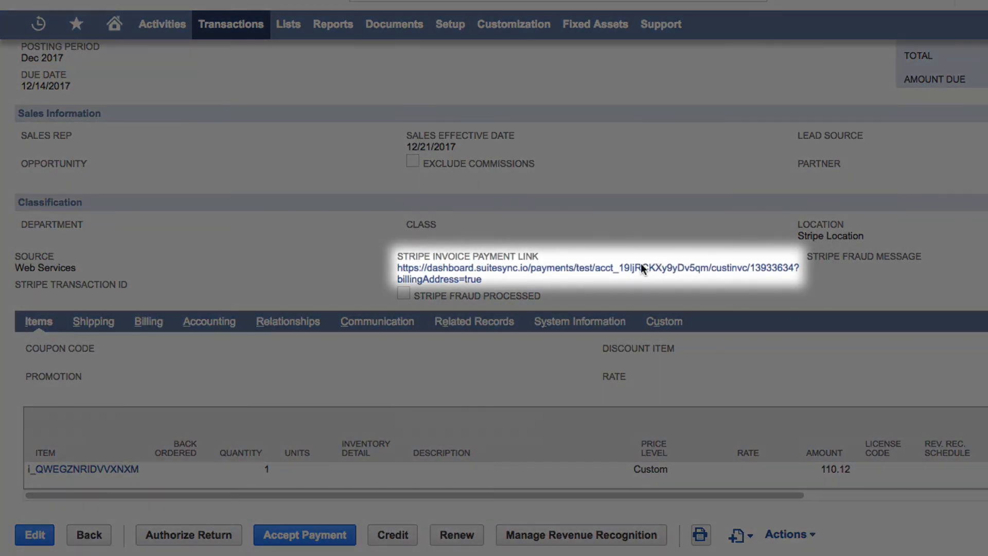
{"action": "left_click", "coordinate": [599, 268]}
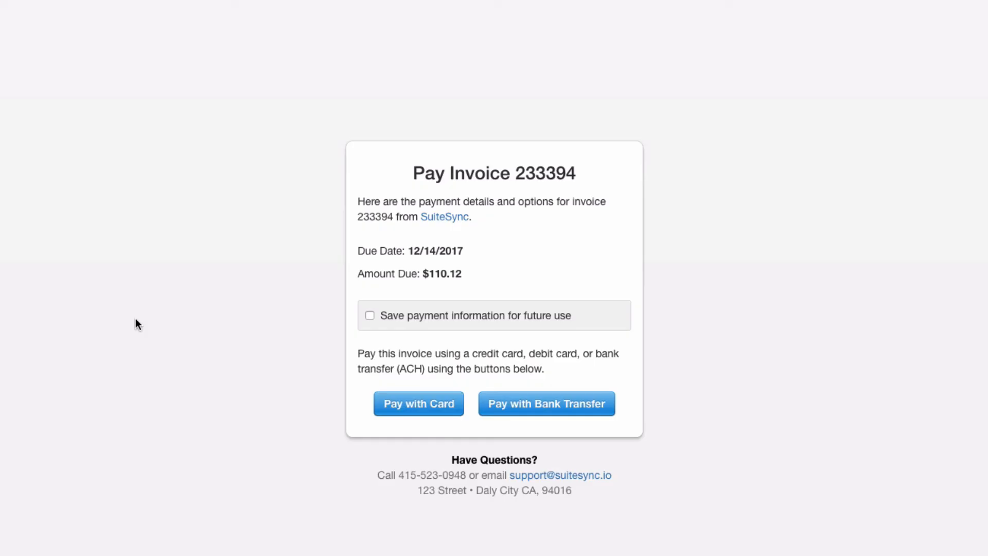